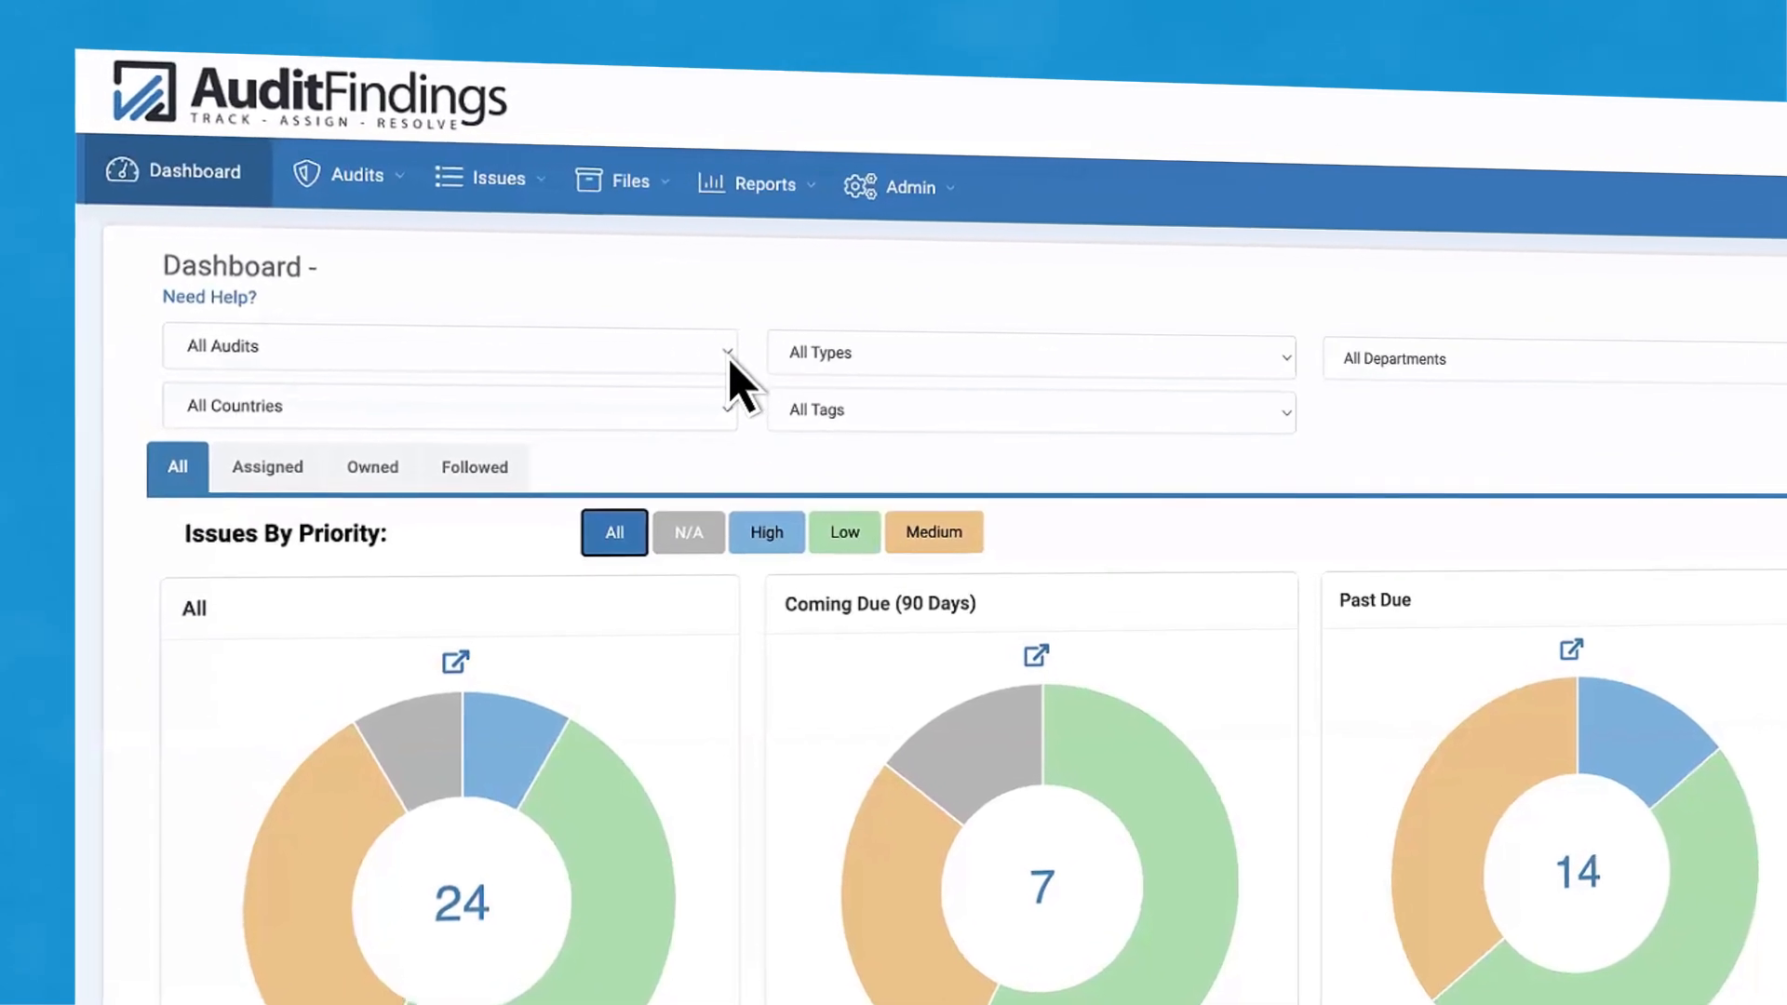
- Import Sample-Import.xlsx as issues for the Internal Audit - 4th Quarter audit, mapping headers
left_click(451, 345)
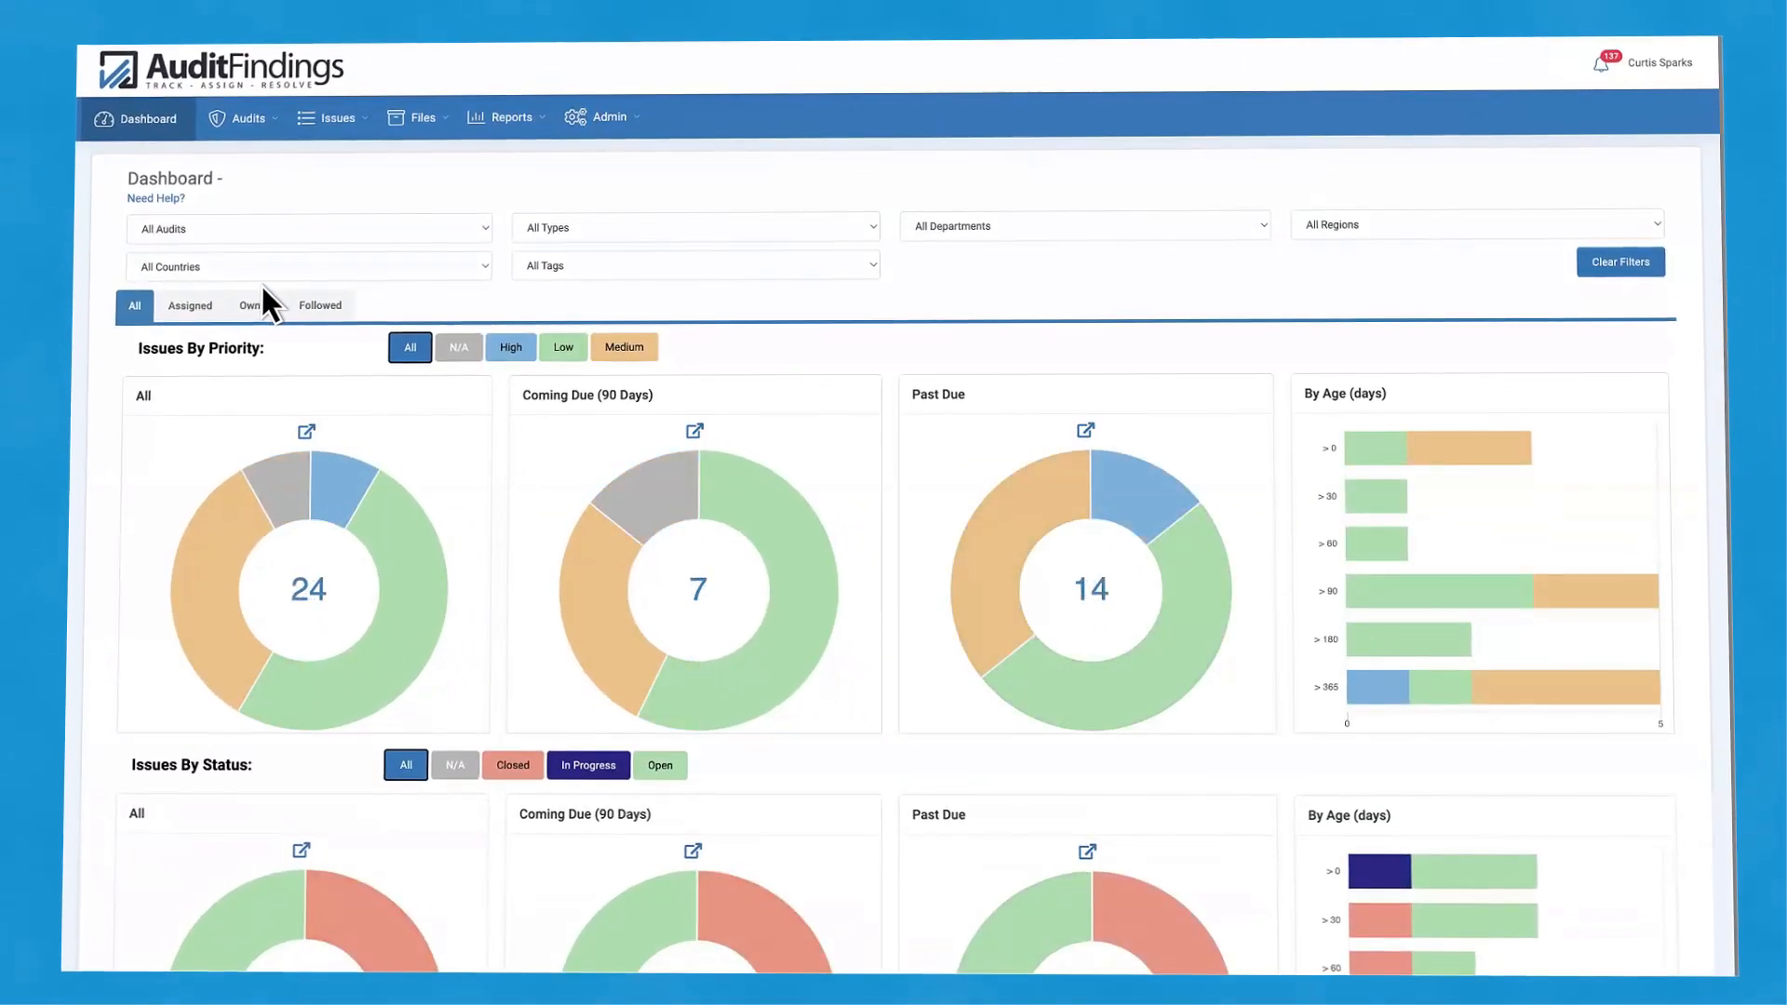
scroll("down", 3)
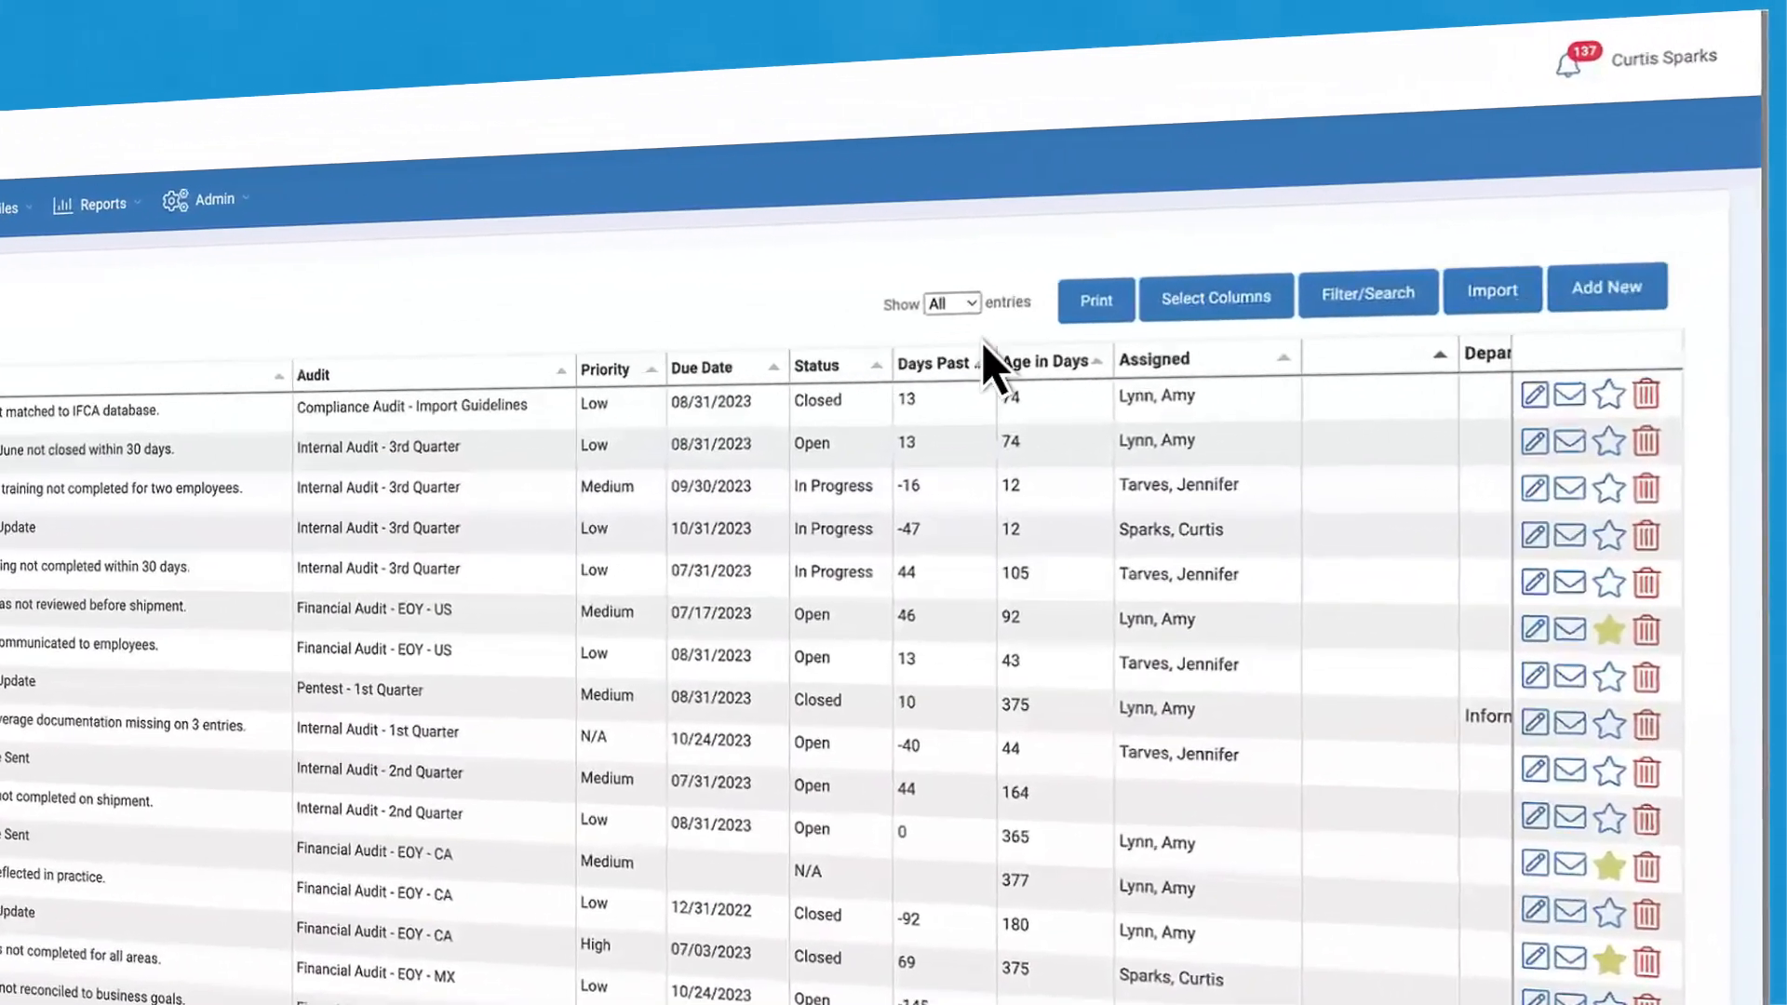
left_click(1491, 288)
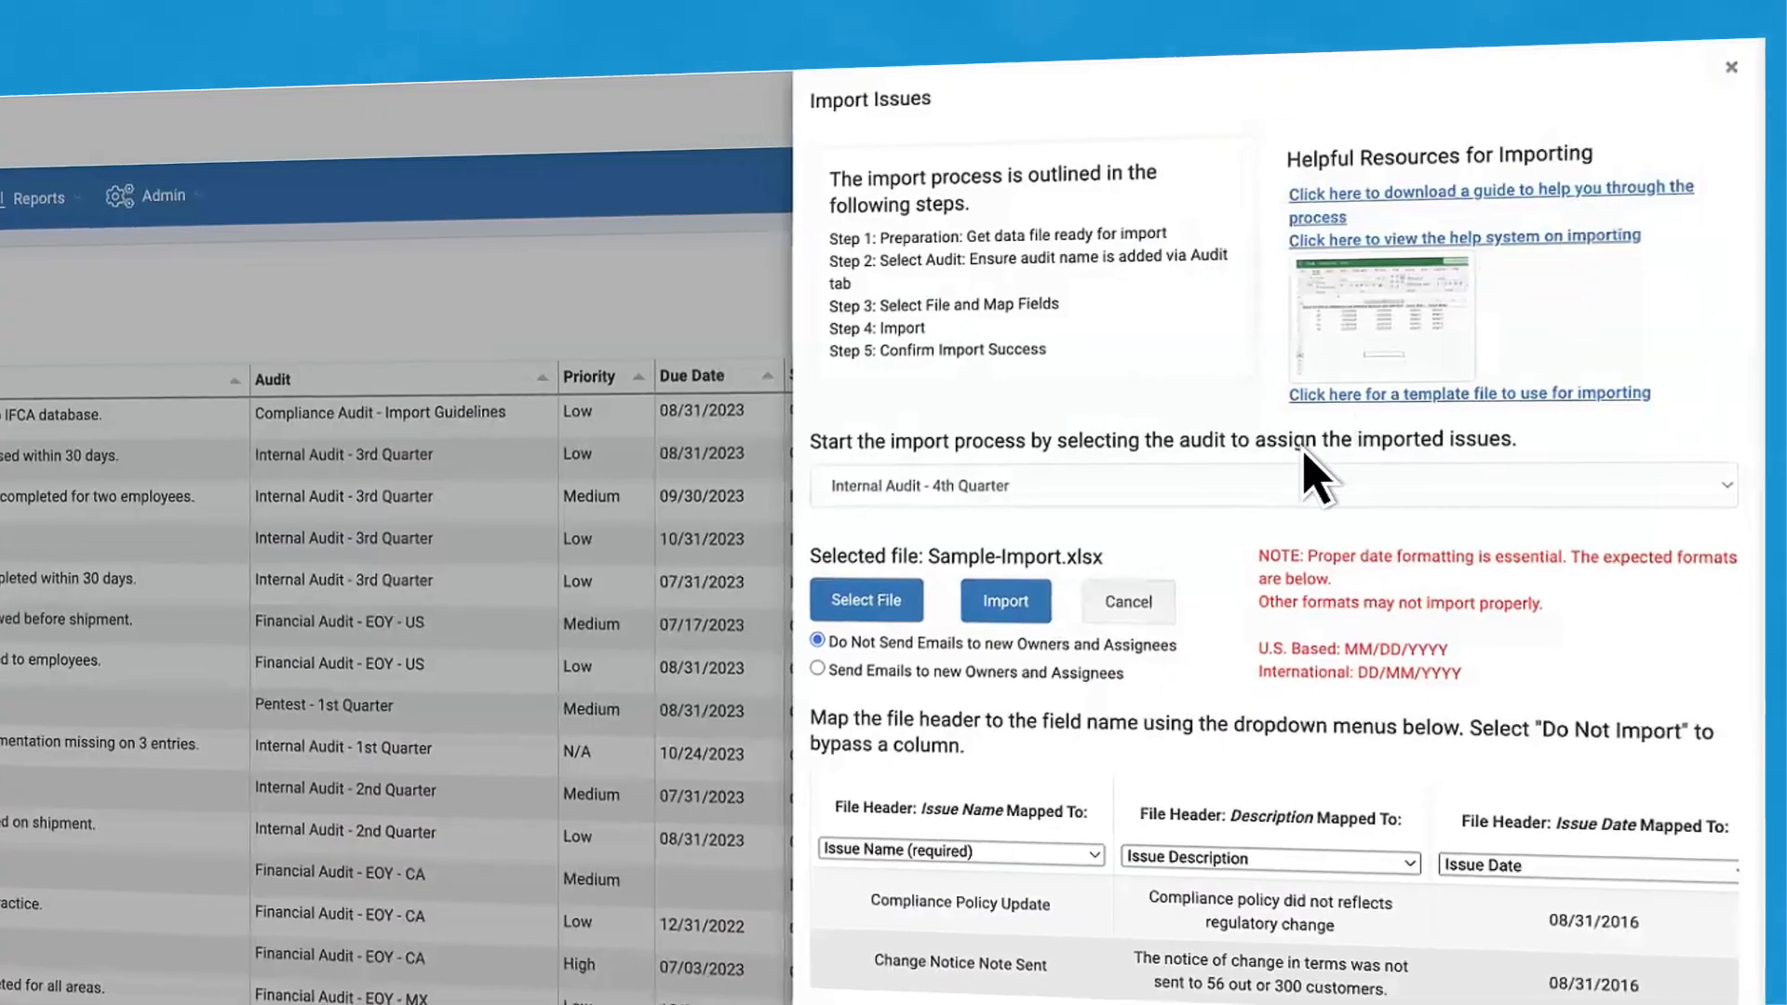
left_click(1004, 601)
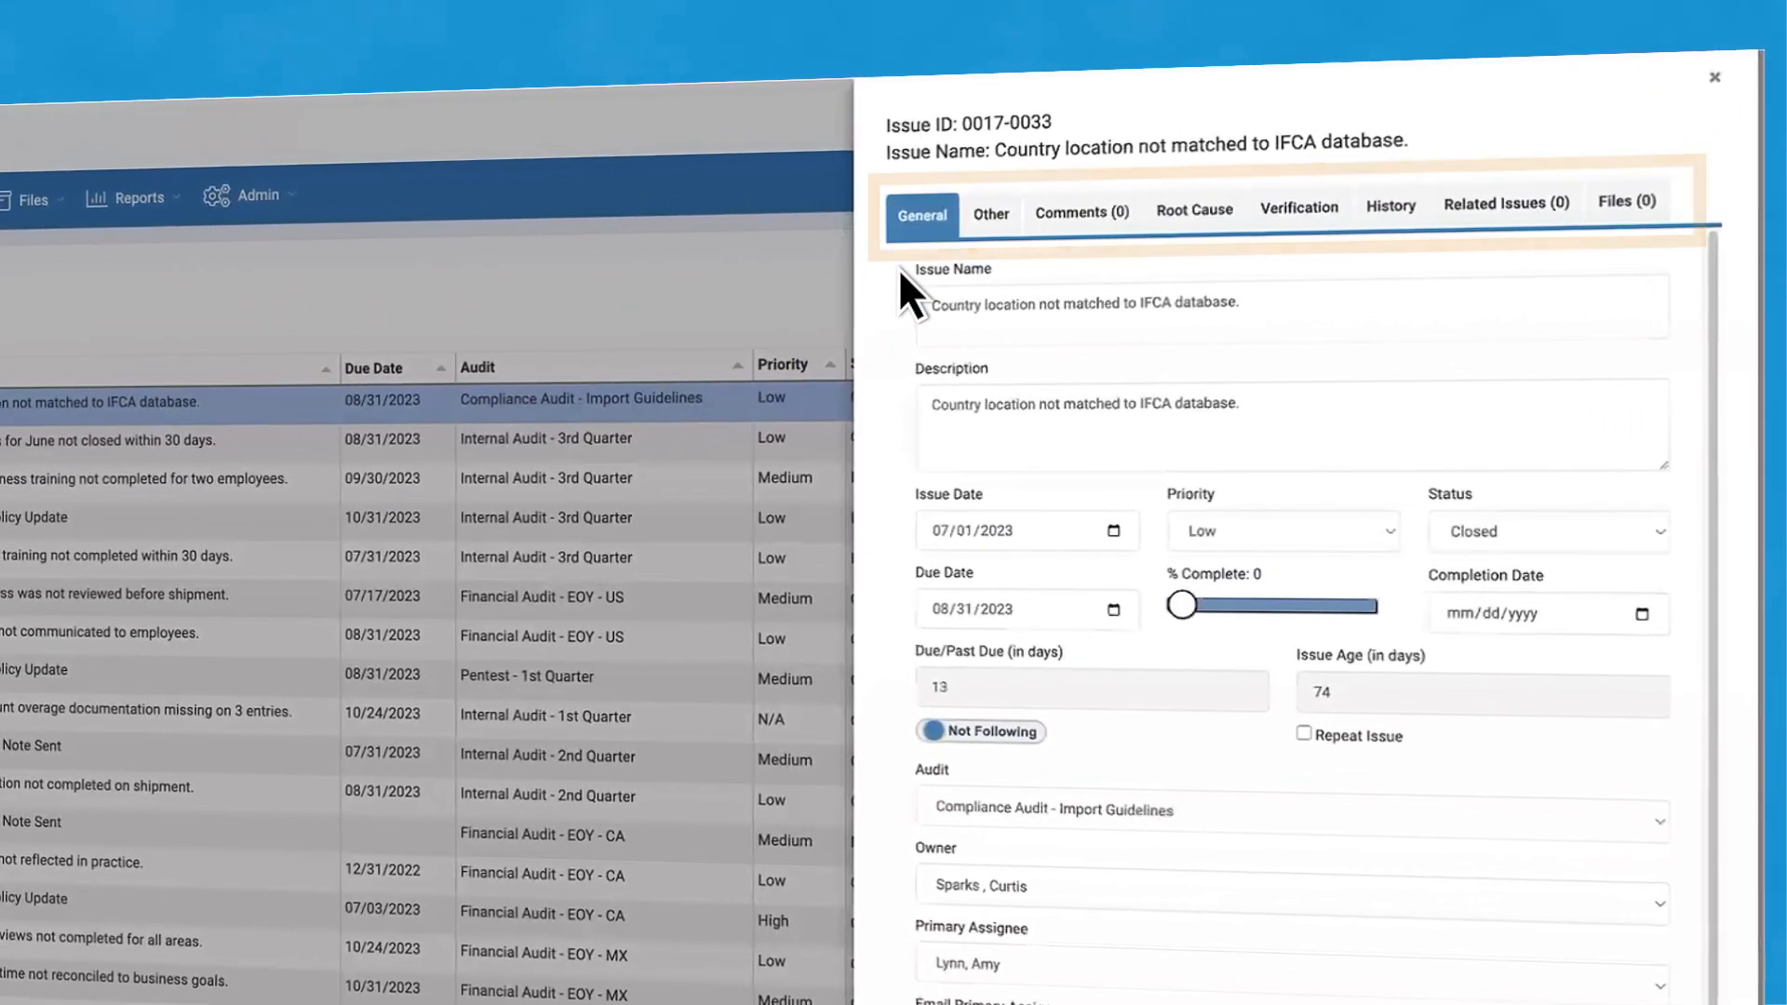
- Open the detail record of the 'country location not matched to IFCA database' issue
left_click(1628, 201)
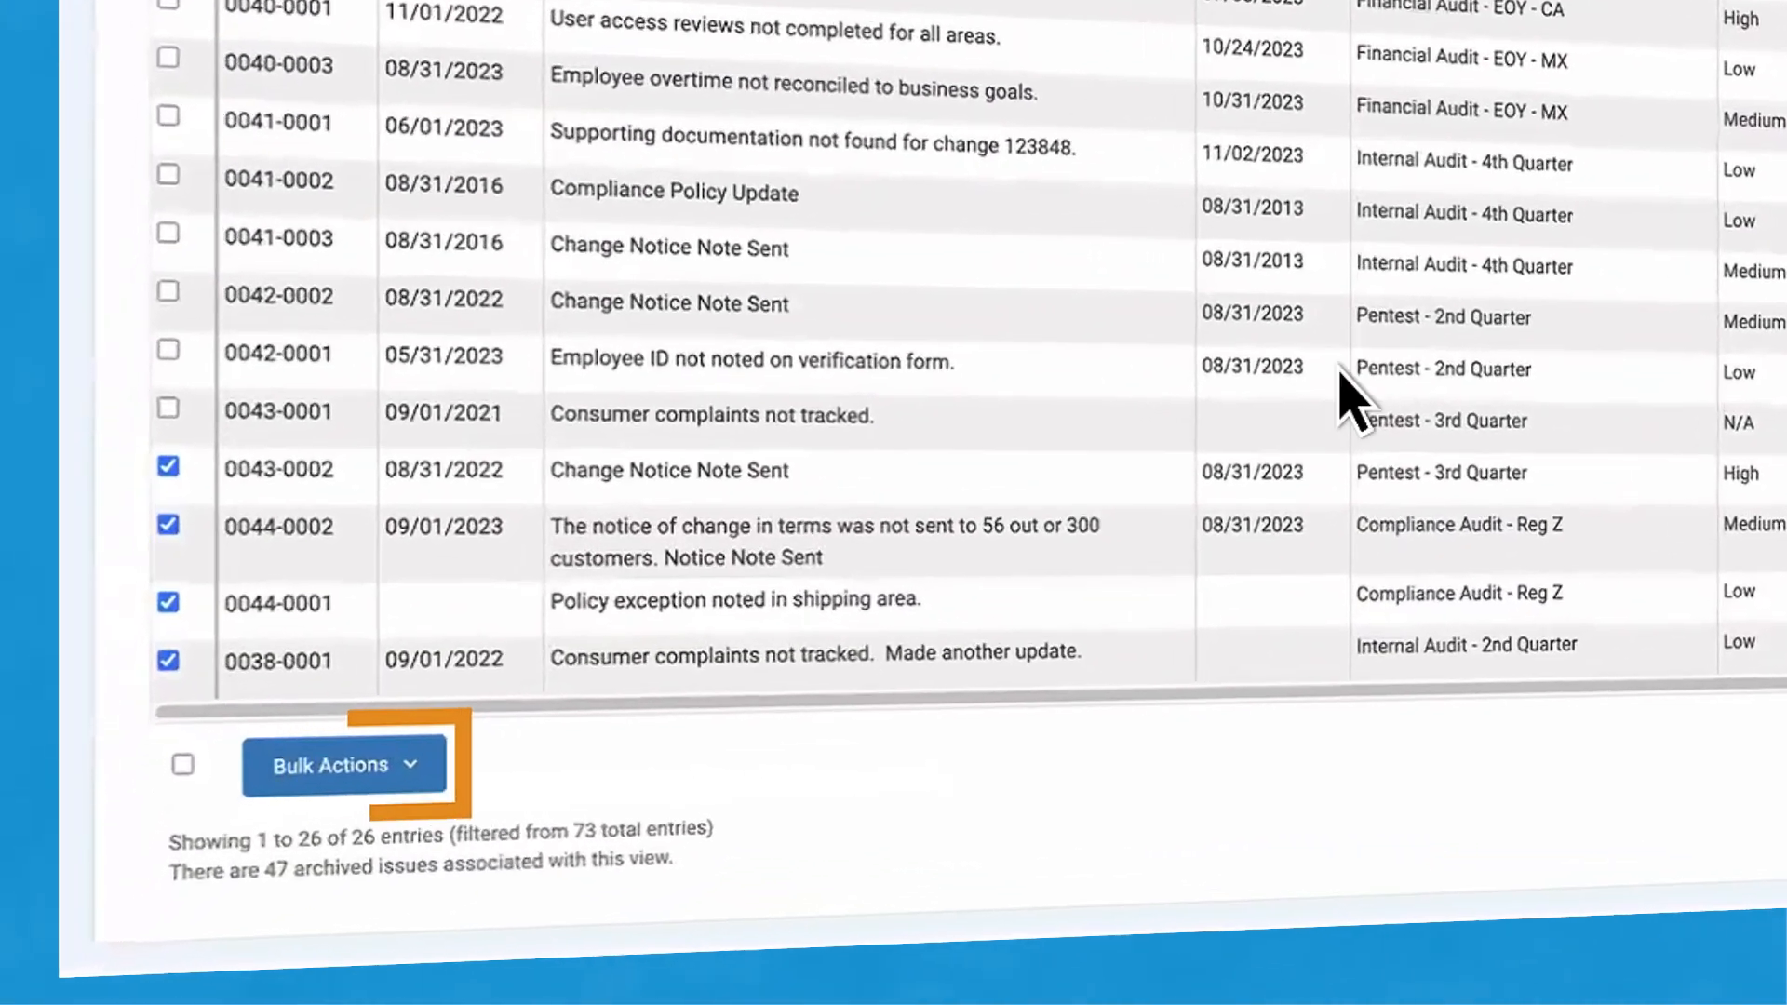
- Bulk-assign the four checked issues to a single selected user via Bulk Actions
left_click(344, 765)
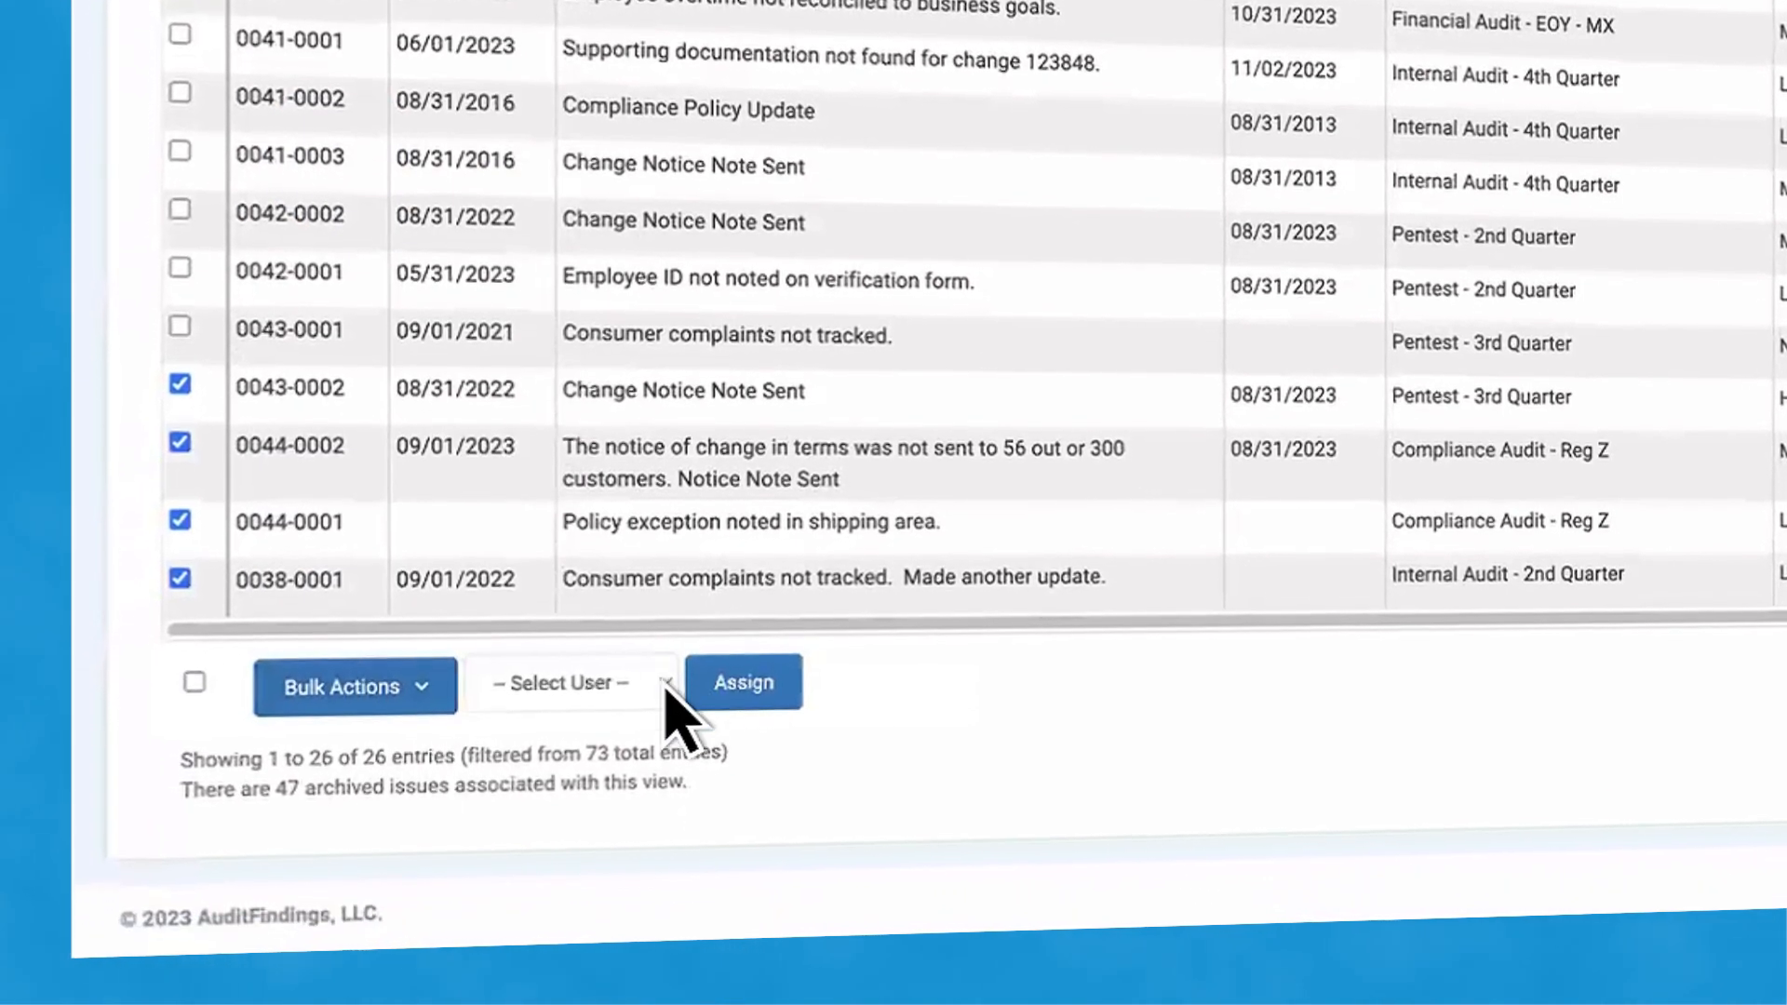
left_click(567, 684)
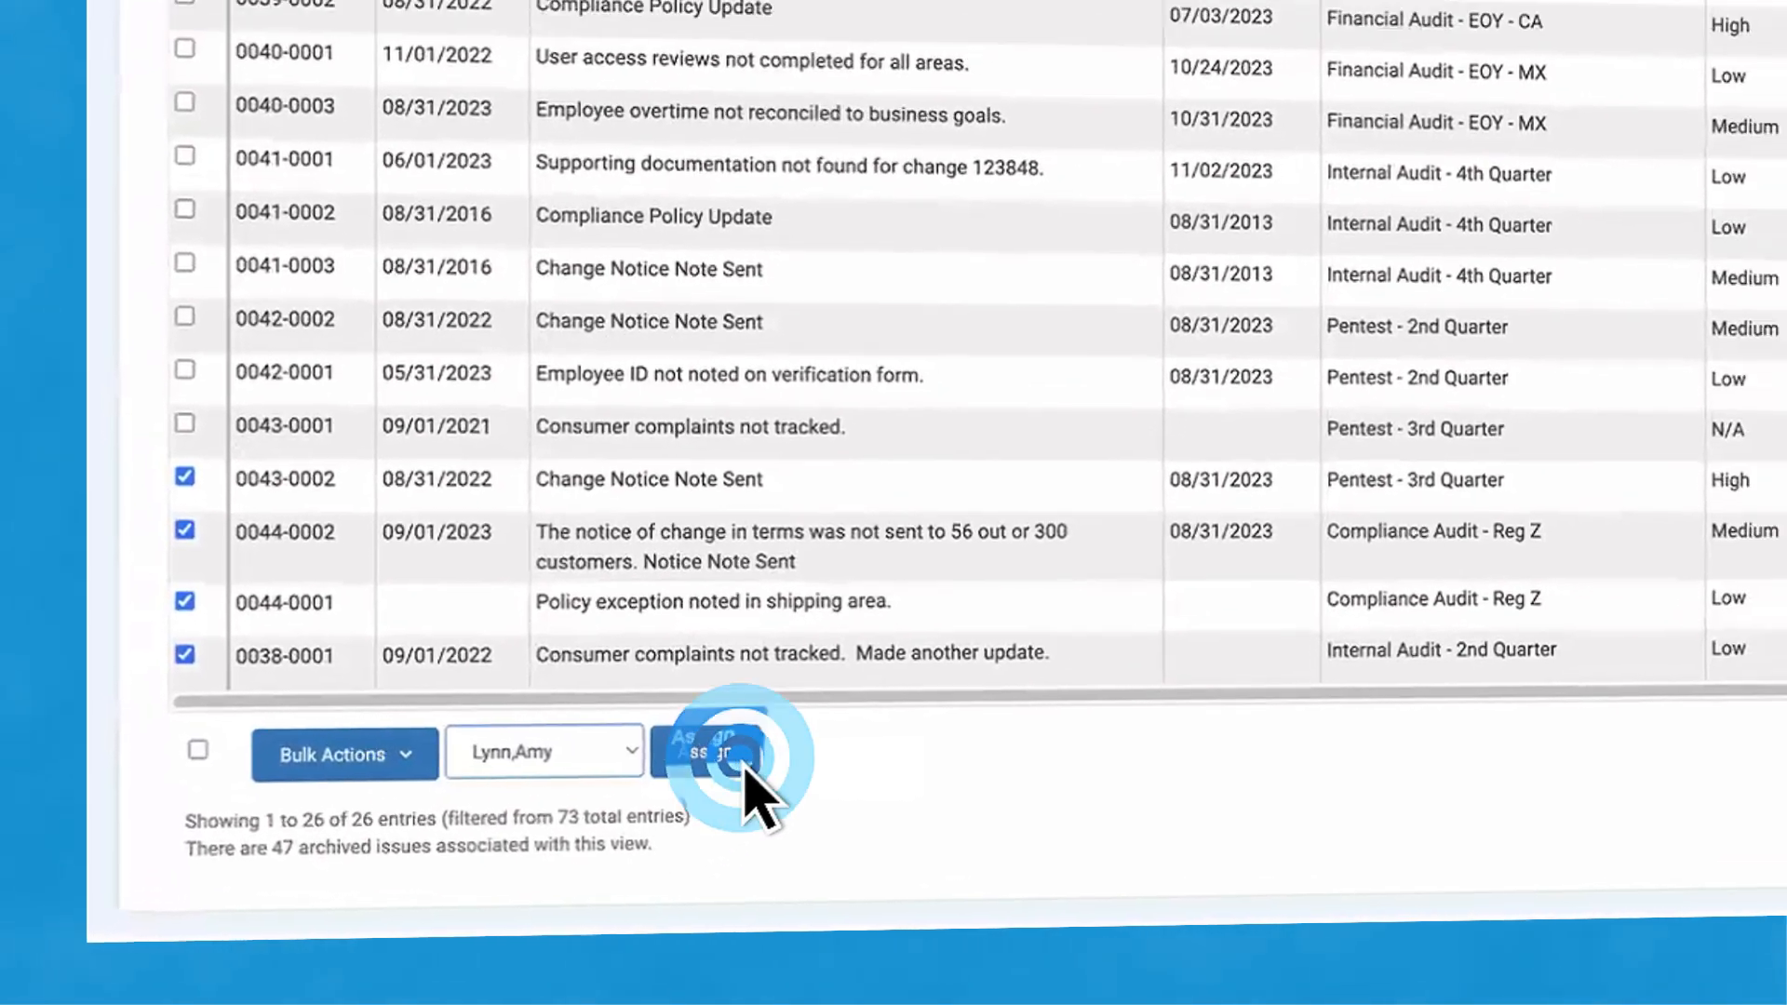
left_click(711, 752)
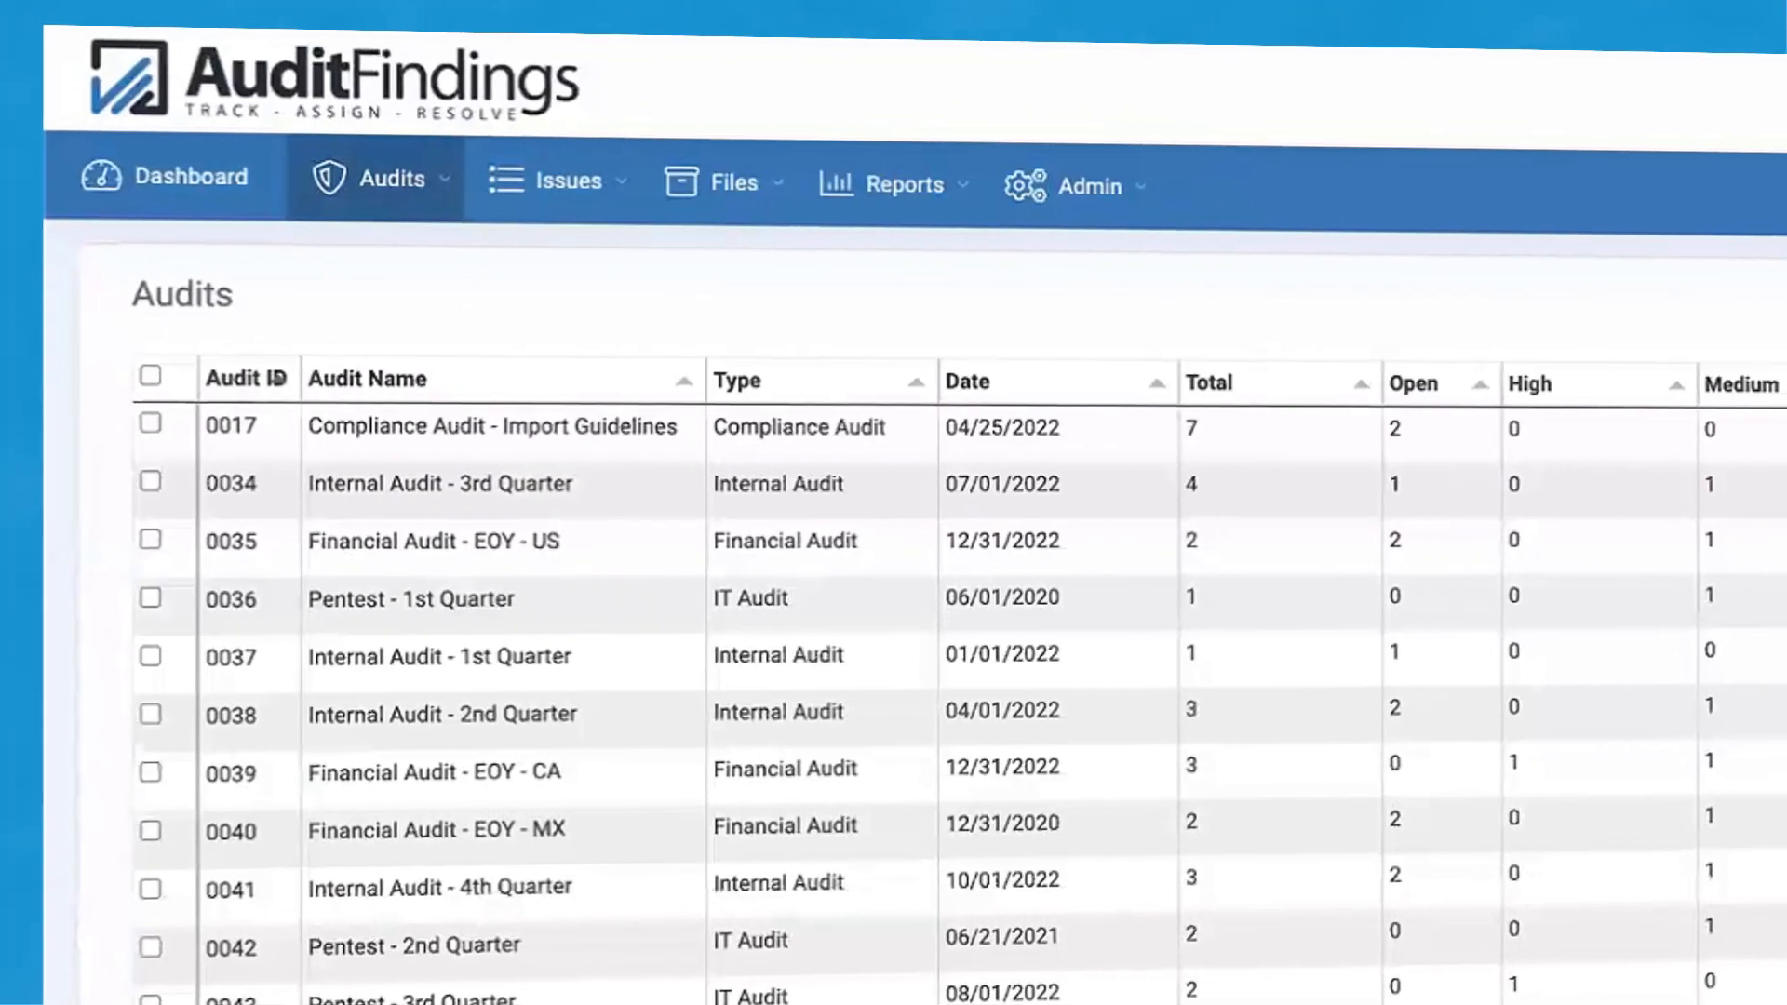
- Show the Group tab of Admin User Management, listing group descriptions and user counts
left_click(1088, 187)
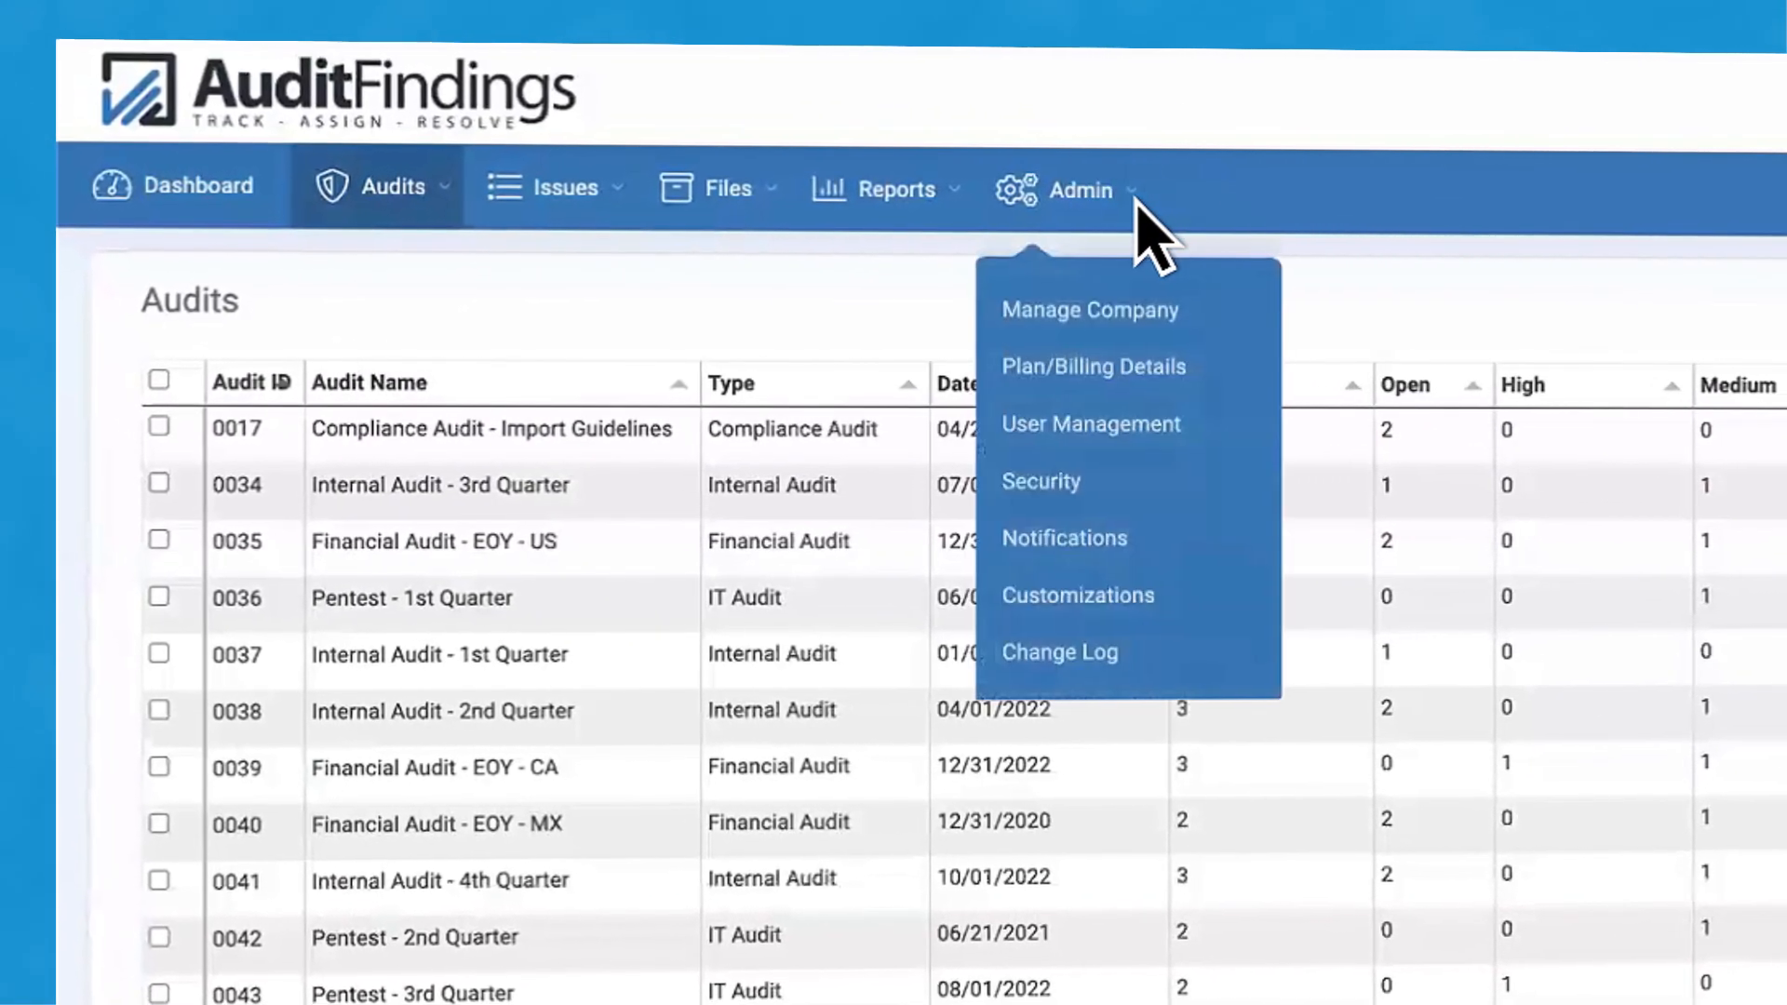
left_click(1091, 424)
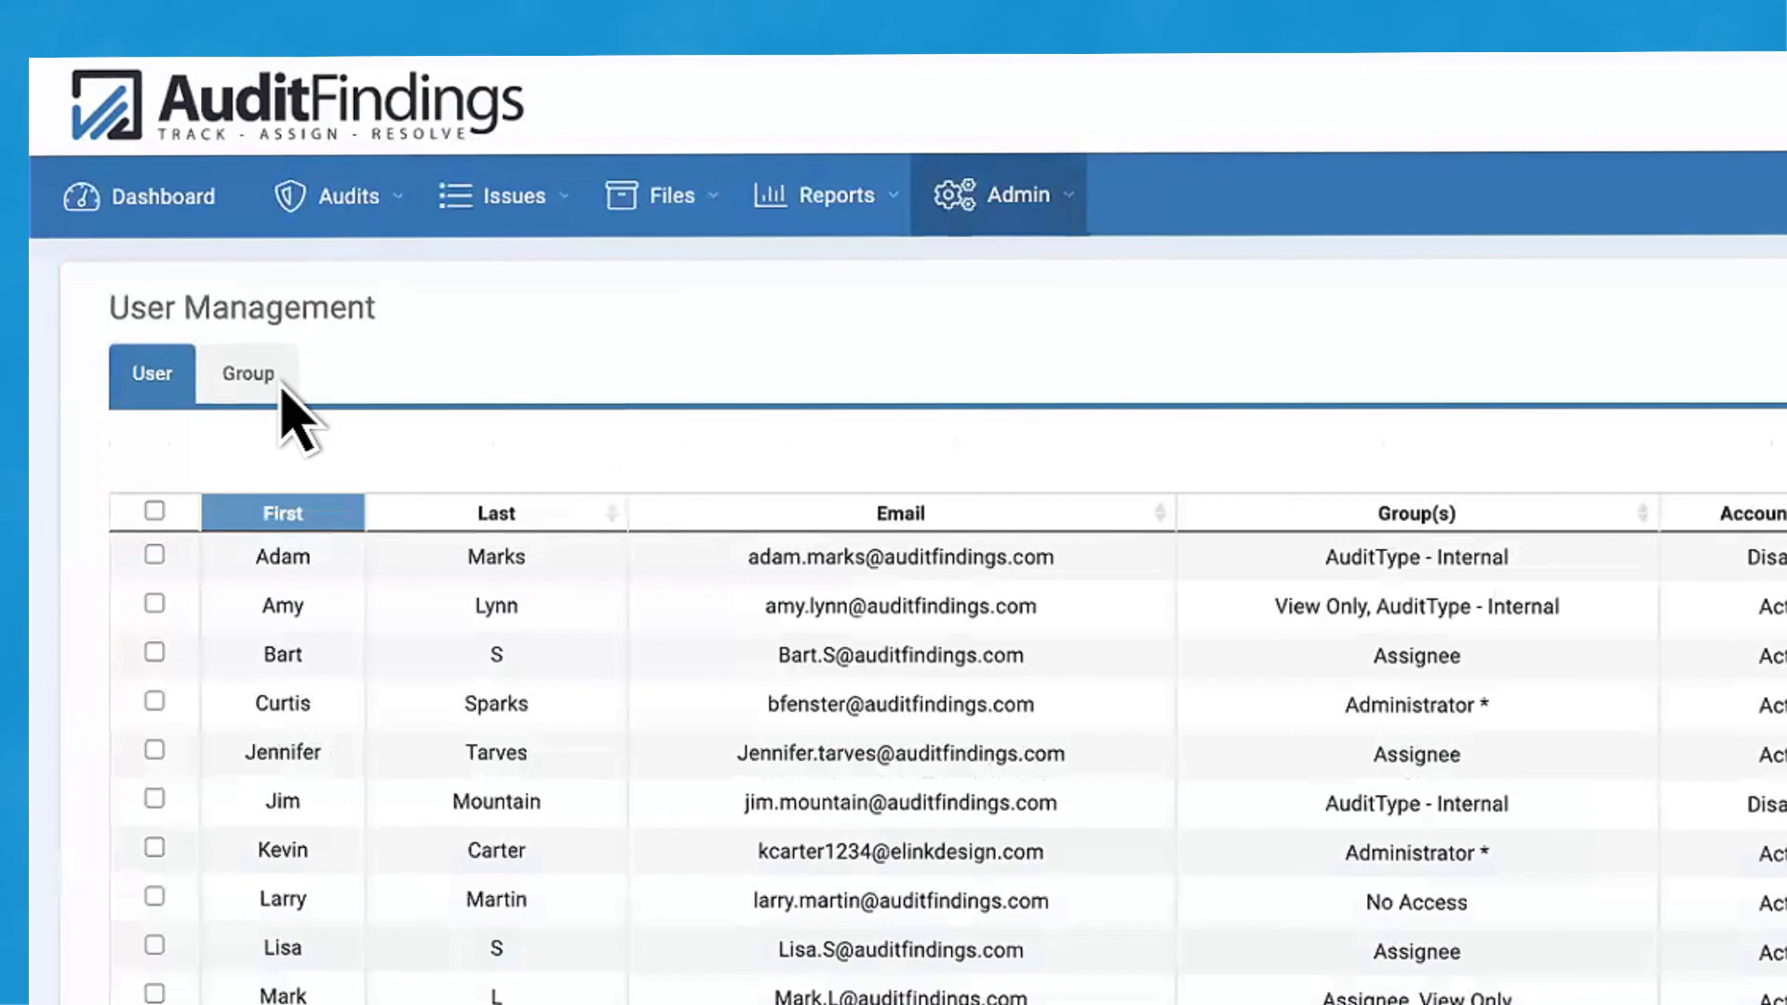
left_click(248, 374)
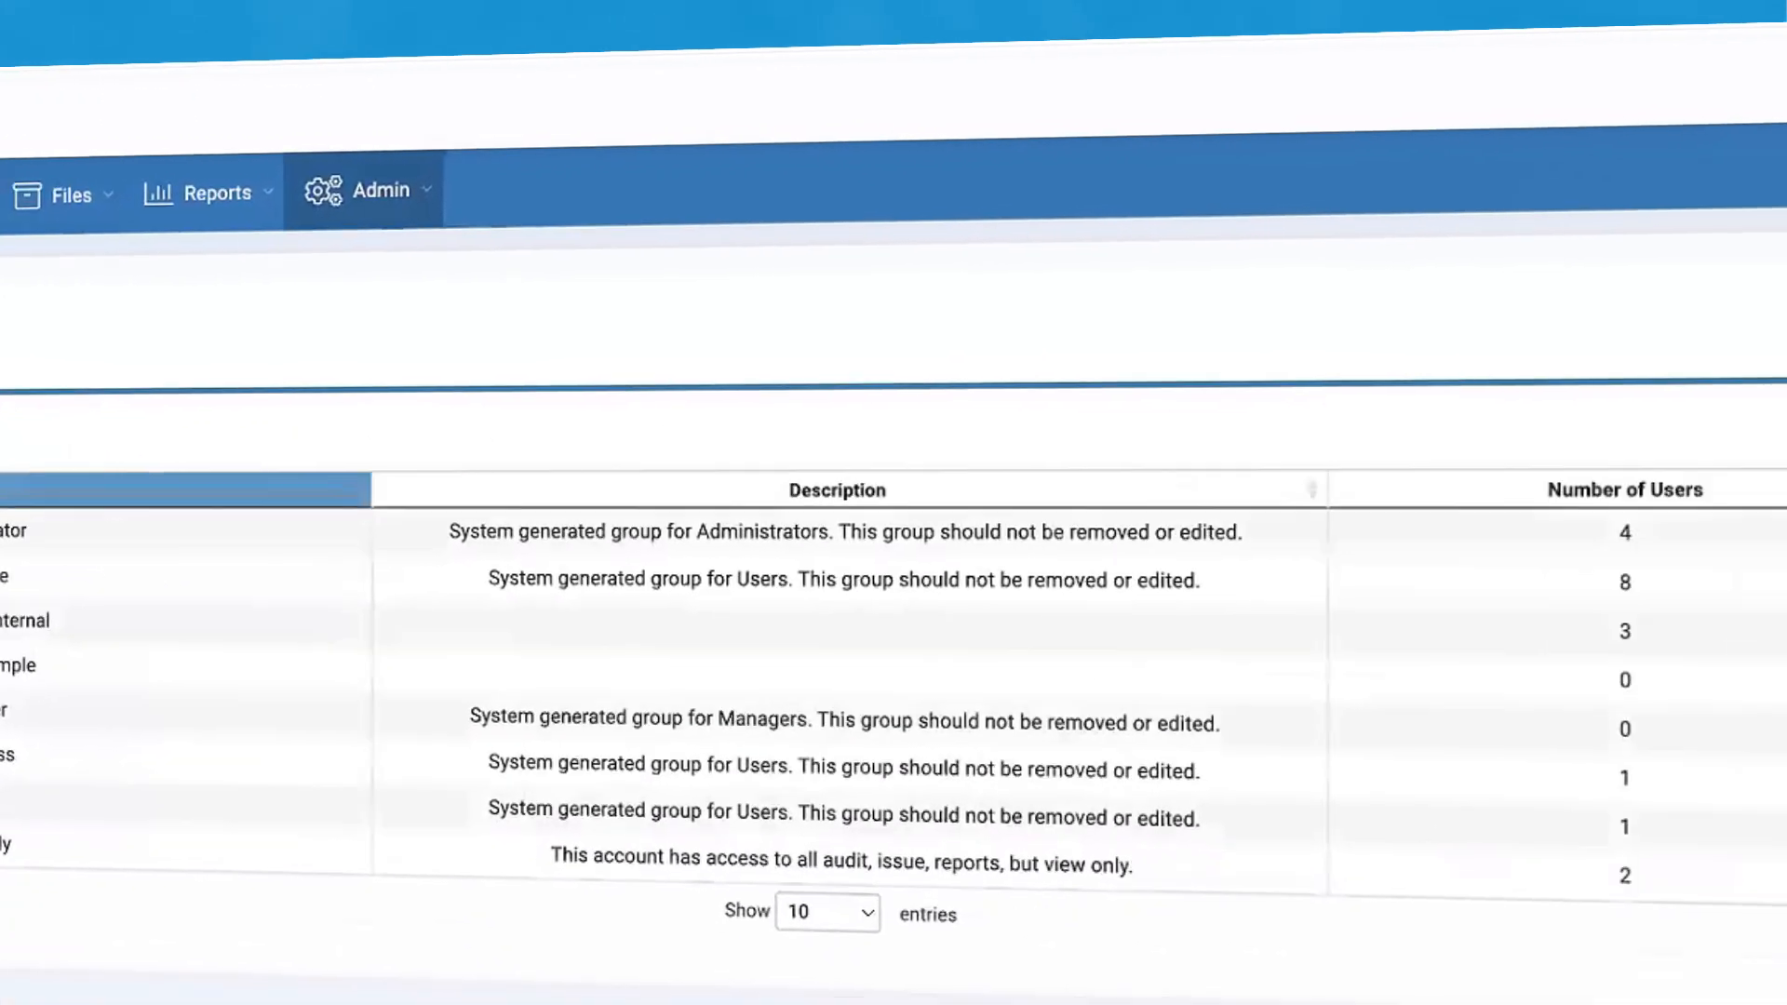